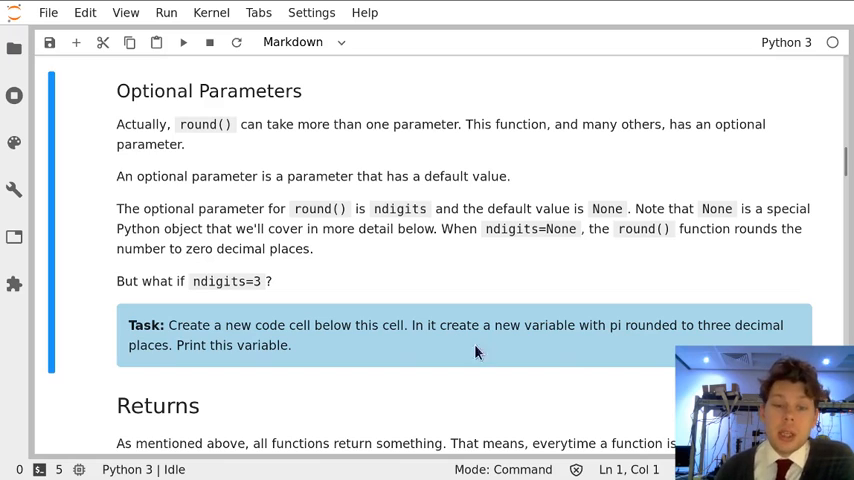
mouse_move(172, 244)
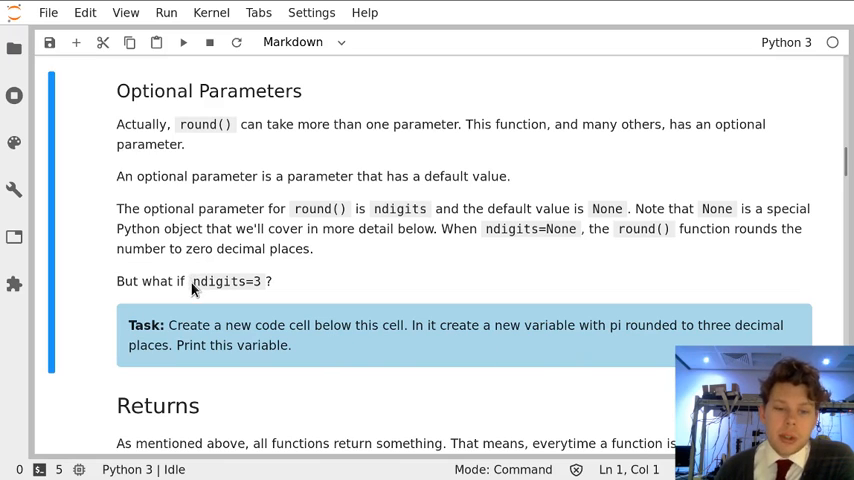
Enter round(piToSix,ndigits= into a new code cell below the task.
double_click(226, 280)
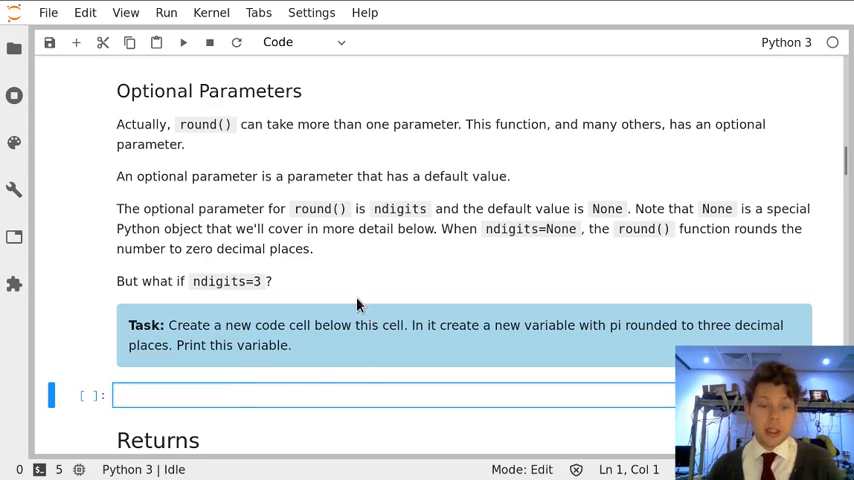
type("round(piToSix")
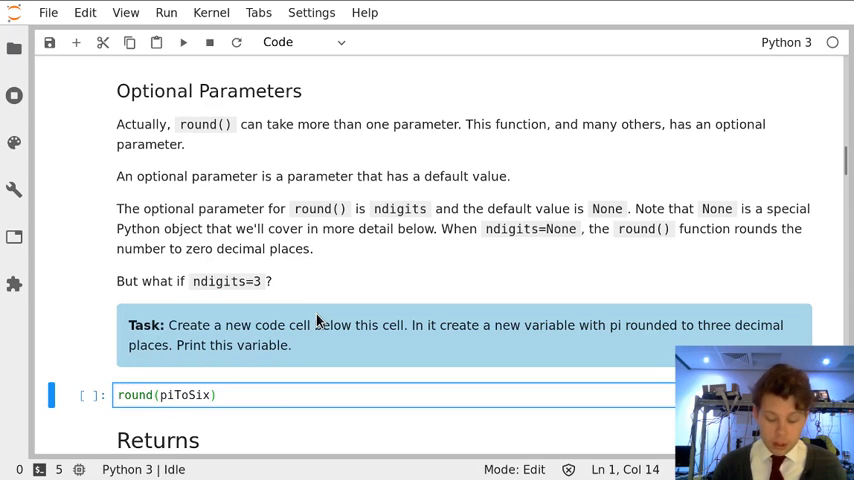
type(",")
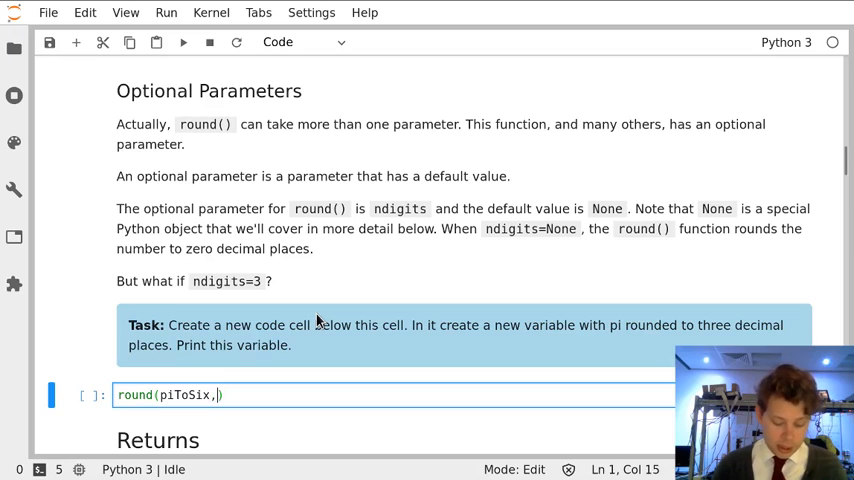
type("nd")
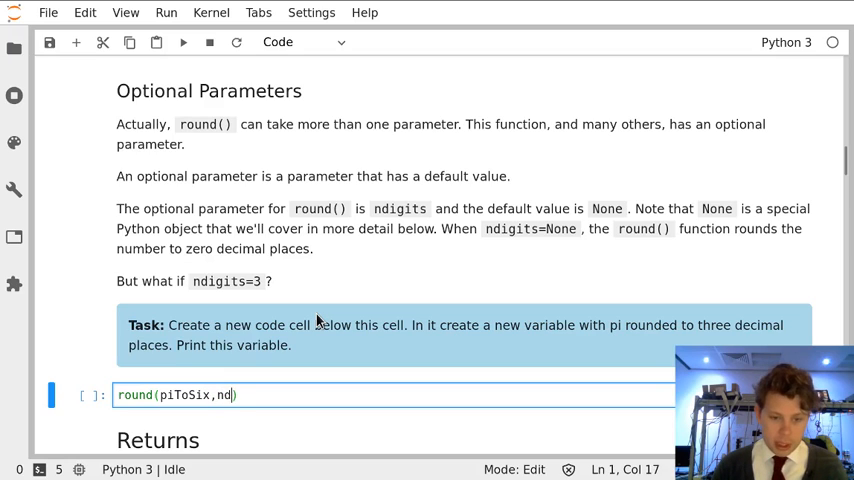
type("igits=")
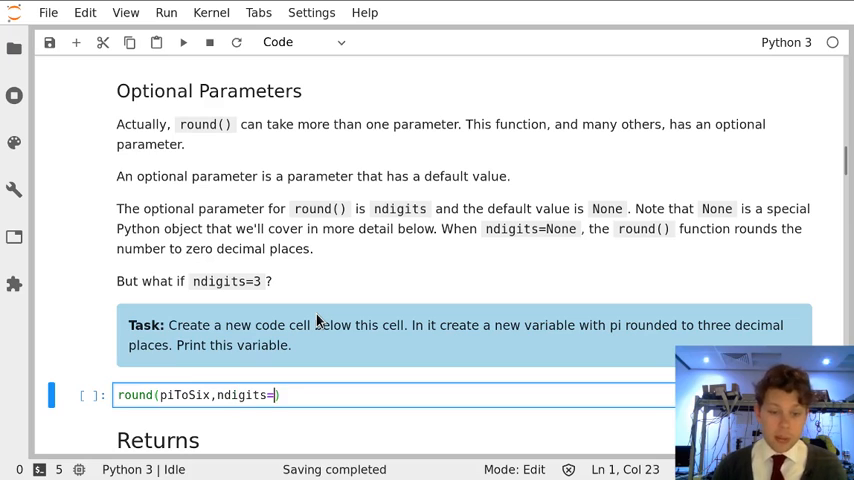